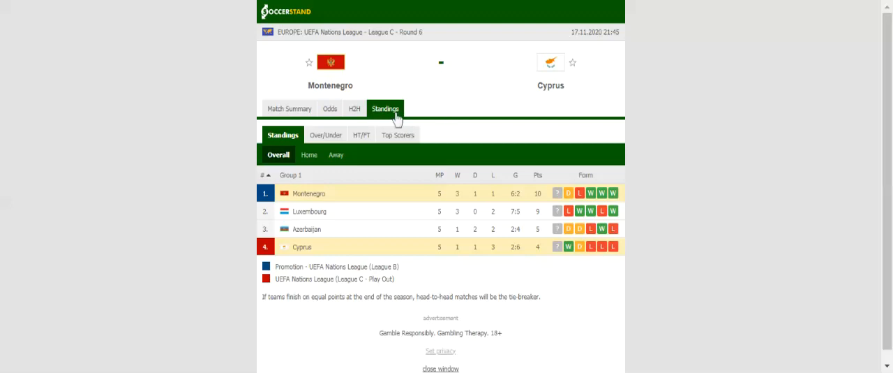
# - Switch from Standings to the H2H tab showing Montenegro's and Cyprus's last five matches
pyautogui.click(355, 108)
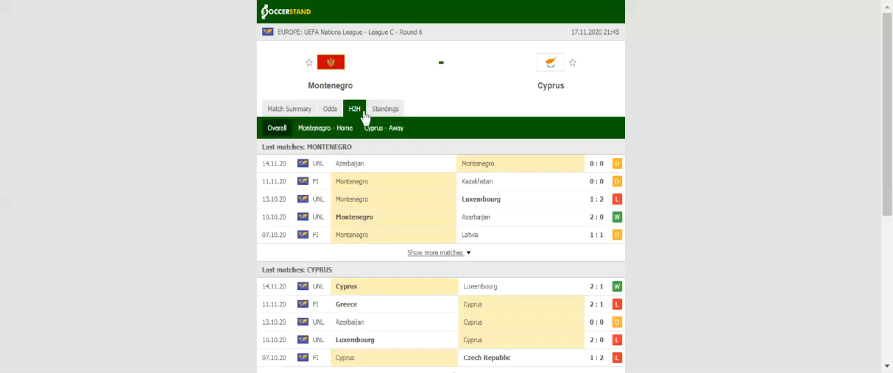
pyautogui.moveTo(363, 116)
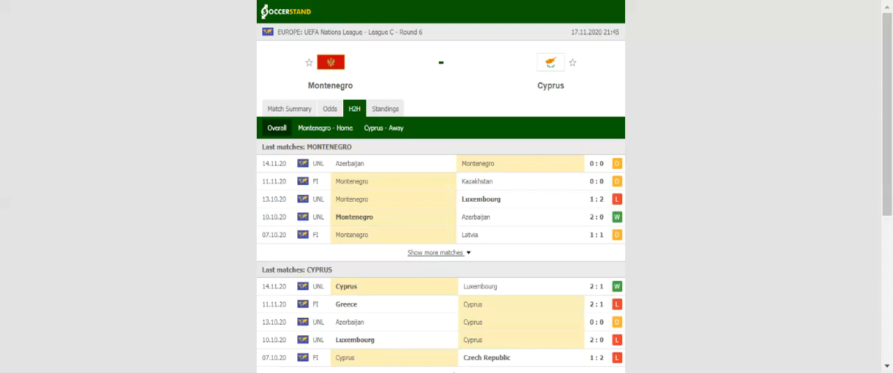
pyautogui.moveTo(317, 16)
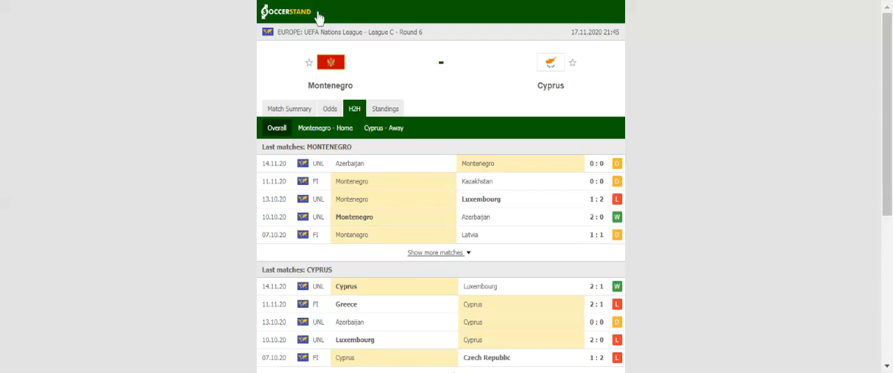